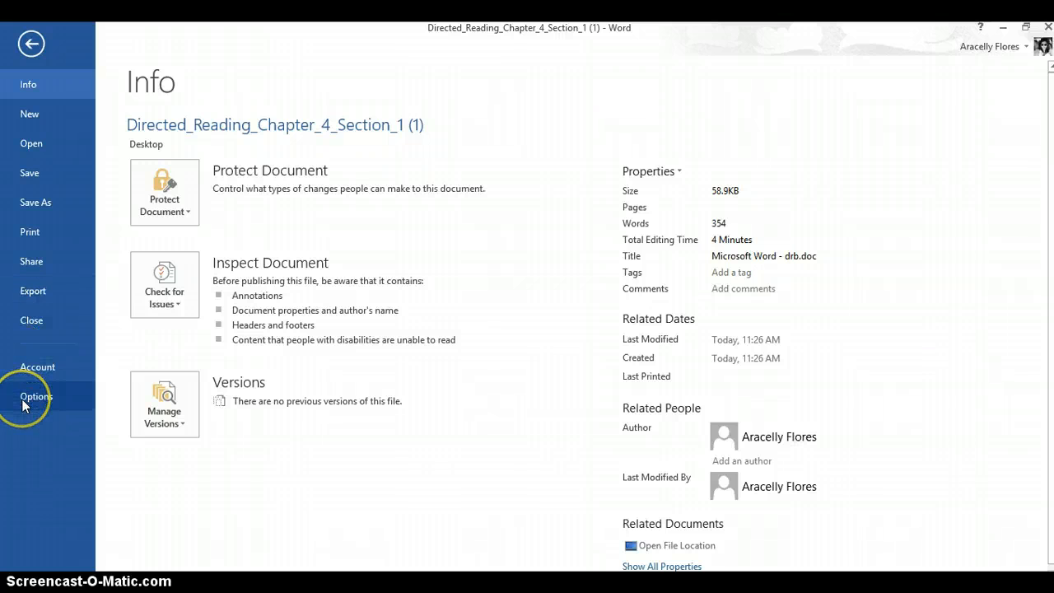
- Bring up the Word Options dialog from the File backstage
{"action": "left_click", "coordinate": [36, 395]}
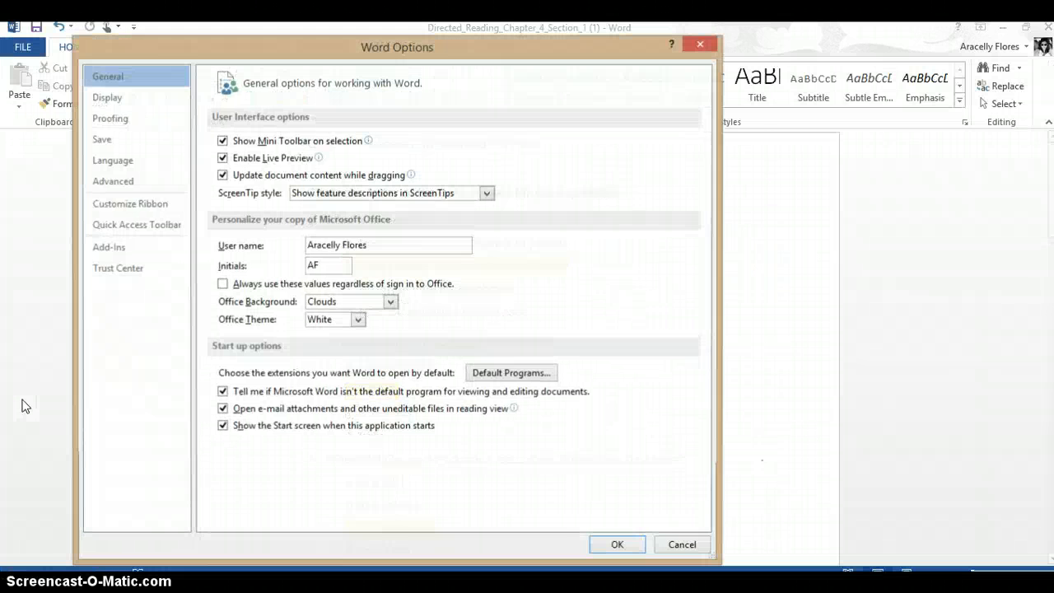
{"action": "mouse_move", "coordinate": [165, 288]}
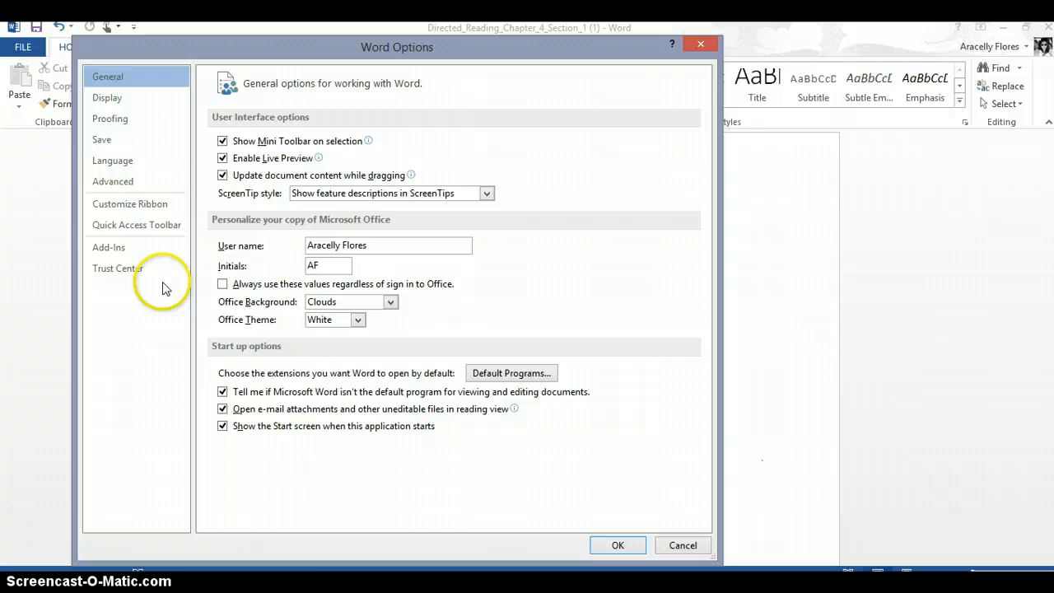
{"action": "mouse_move", "coordinate": [161, 207]}
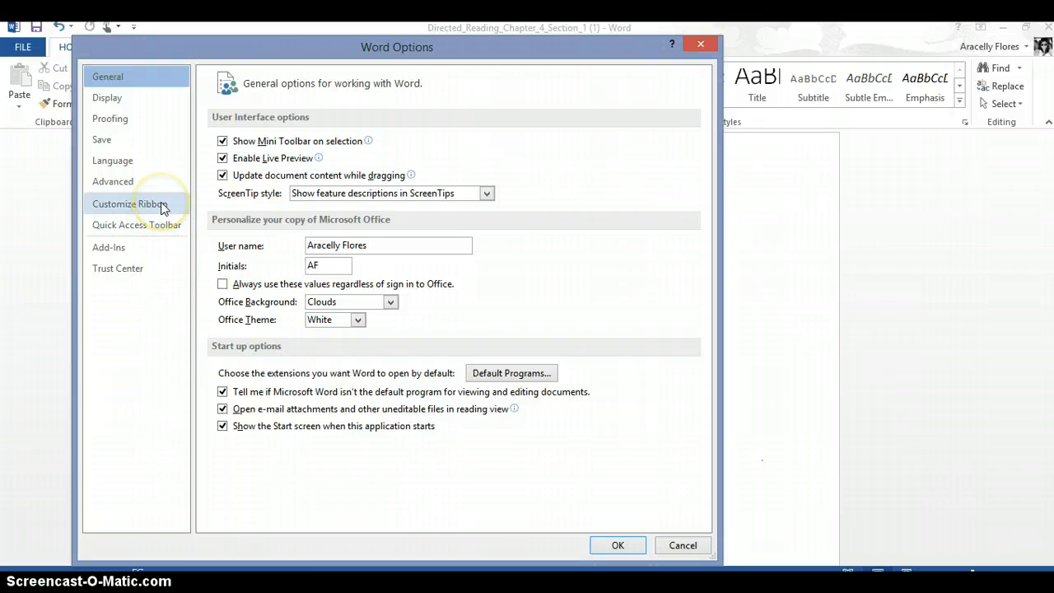
- In Customize Ribbon, add Ink Tools > Pens from Tool Tabs to the main tabs after Home
{"action": "left_click", "coordinate": [129, 204]}
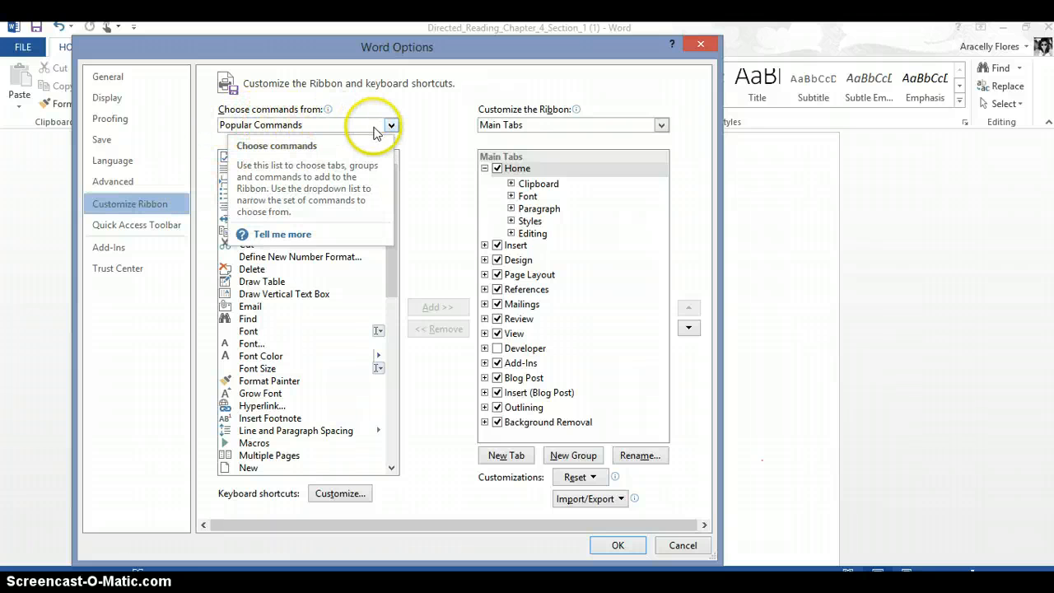
{"action": "left_click", "coordinate": [392, 125]}
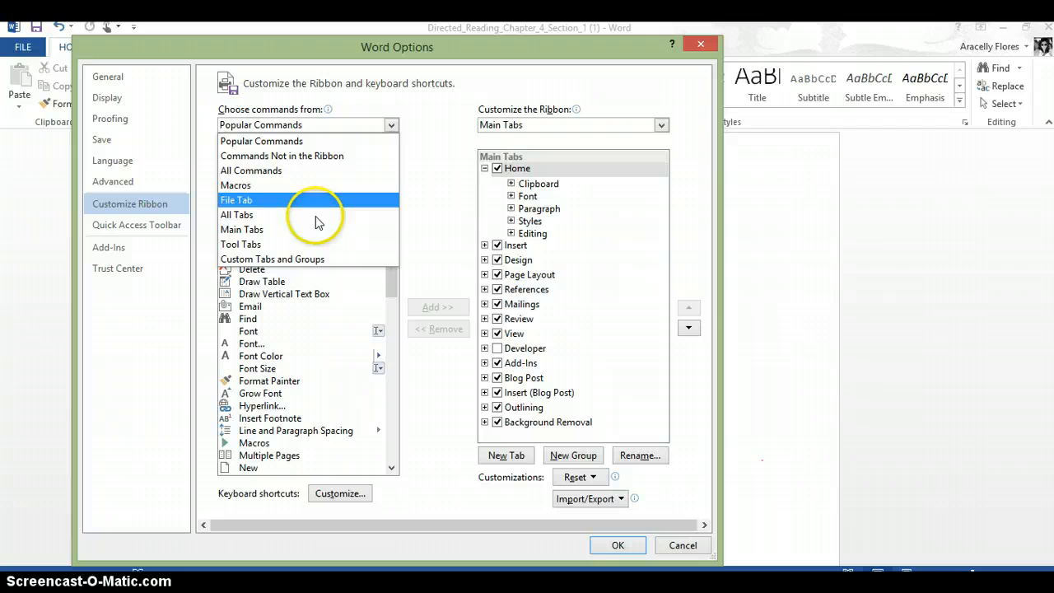
{"action": "left_click", "coordinate": [240, 244]}
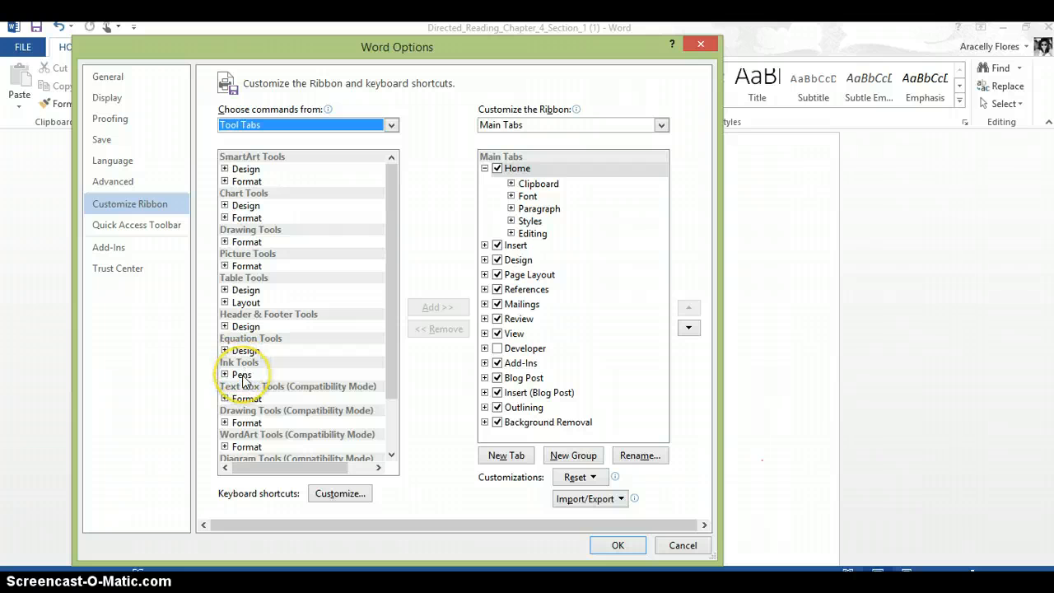
{"action": "left_click", "coordinate": [240, 375]}
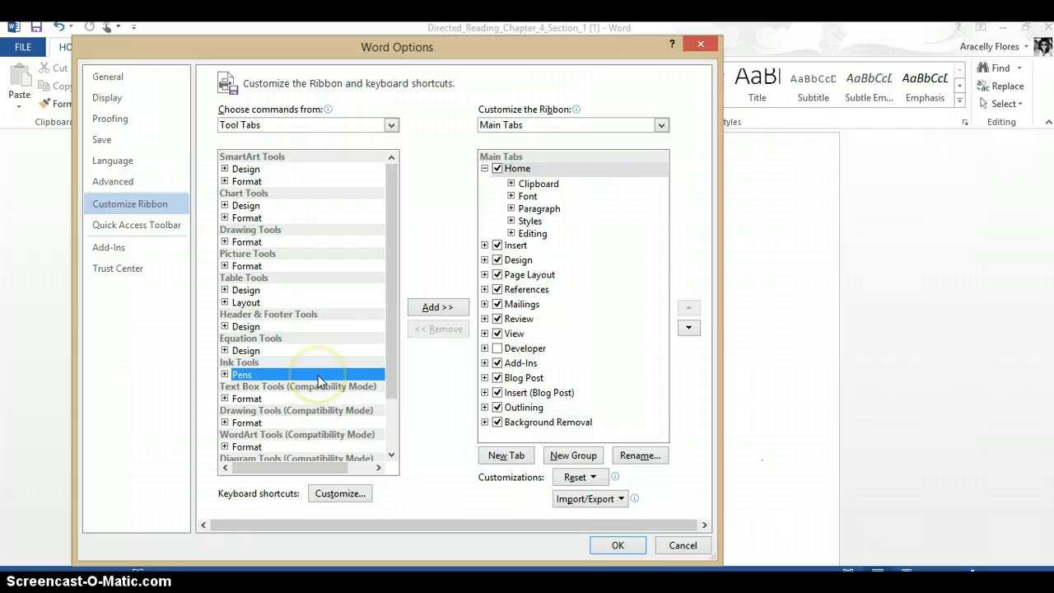
{"action": "mouse_move", "coordinate": [438, 307]}
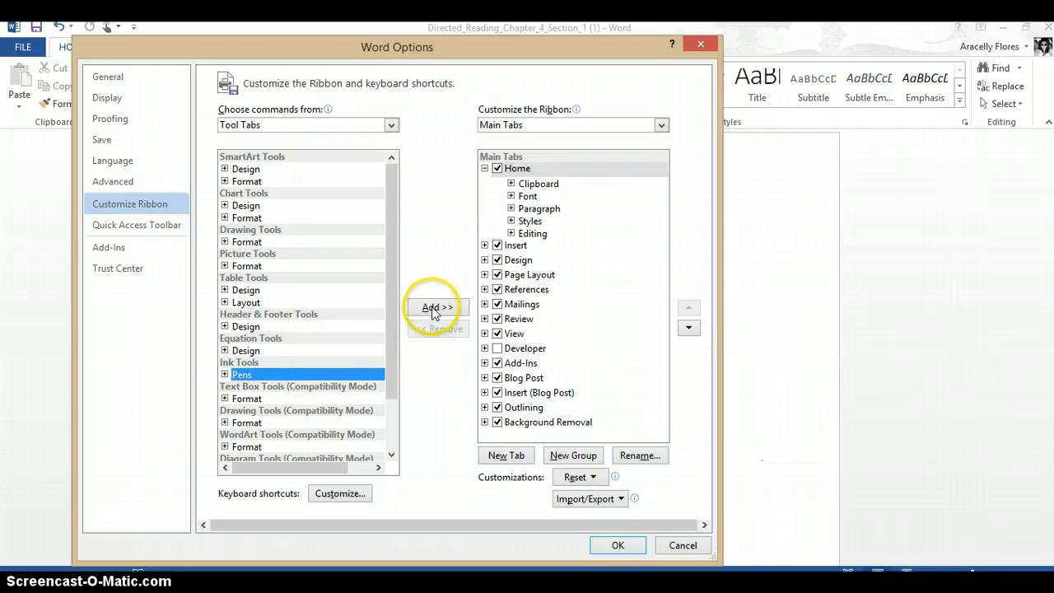
{"action": "left_click", "coordinate": [438, 308]}
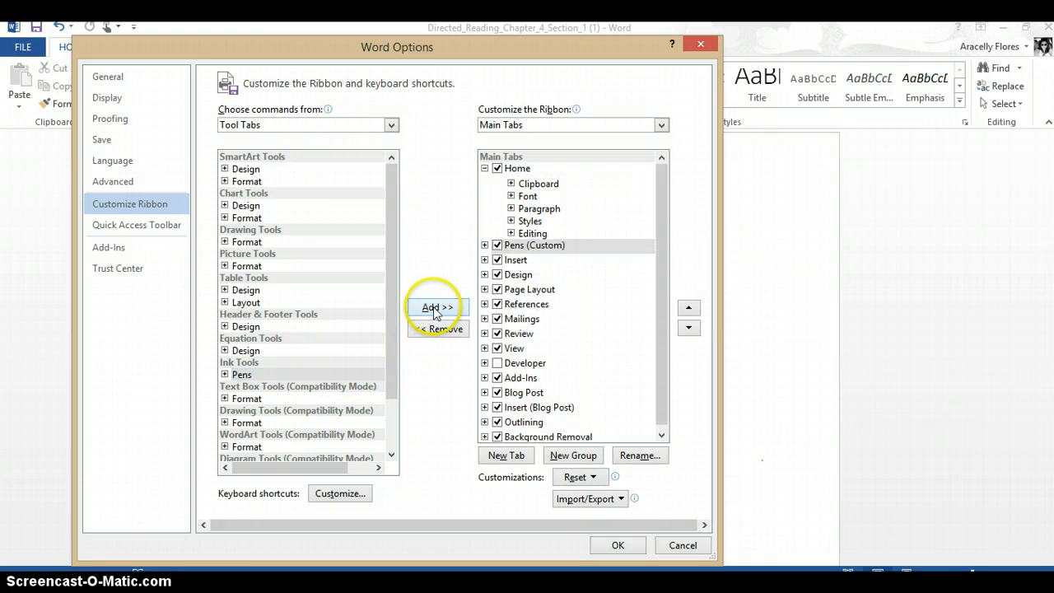
{"action": "mouse_move", "coordinate": [560, 510]}
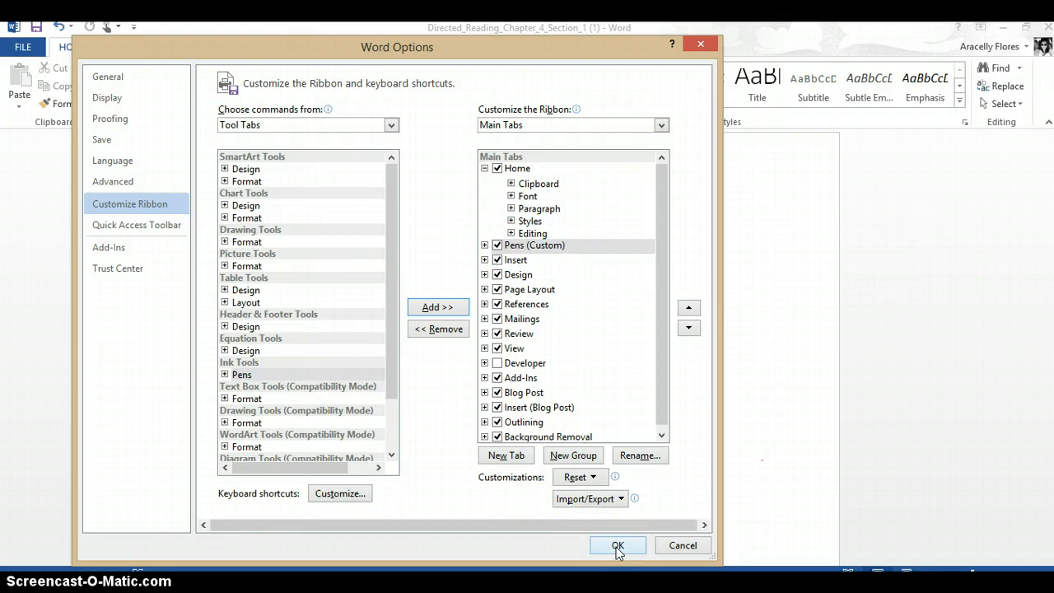
- Save the ribbon changes and show the new Pens tab's pen, highlighter and eraser tools
{"action": "left_click", "coordinate": [617, 545]}
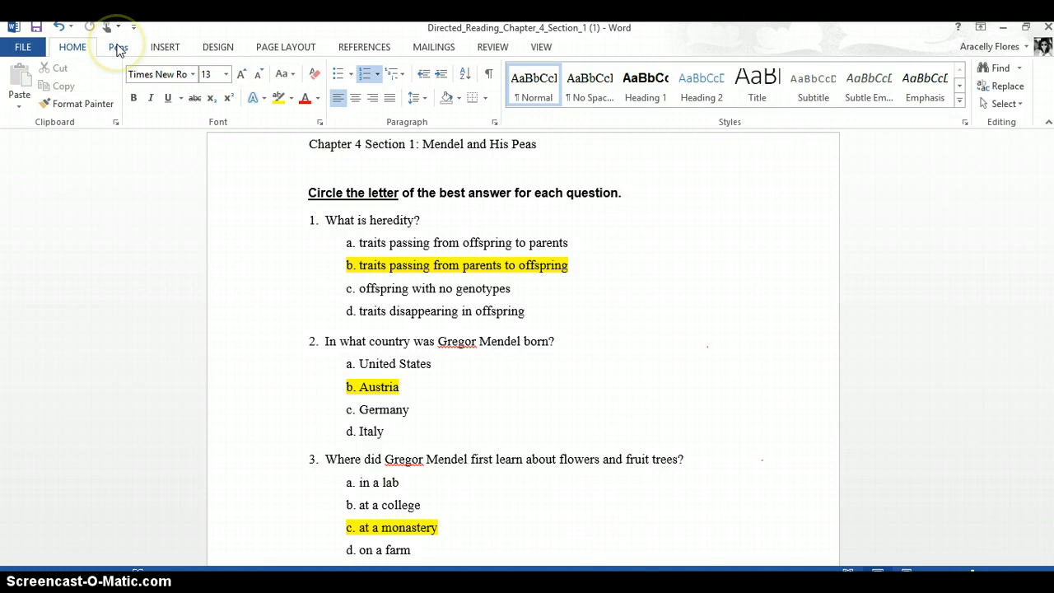
{"action": "mouse_move", "coordinate": [119, 46]}
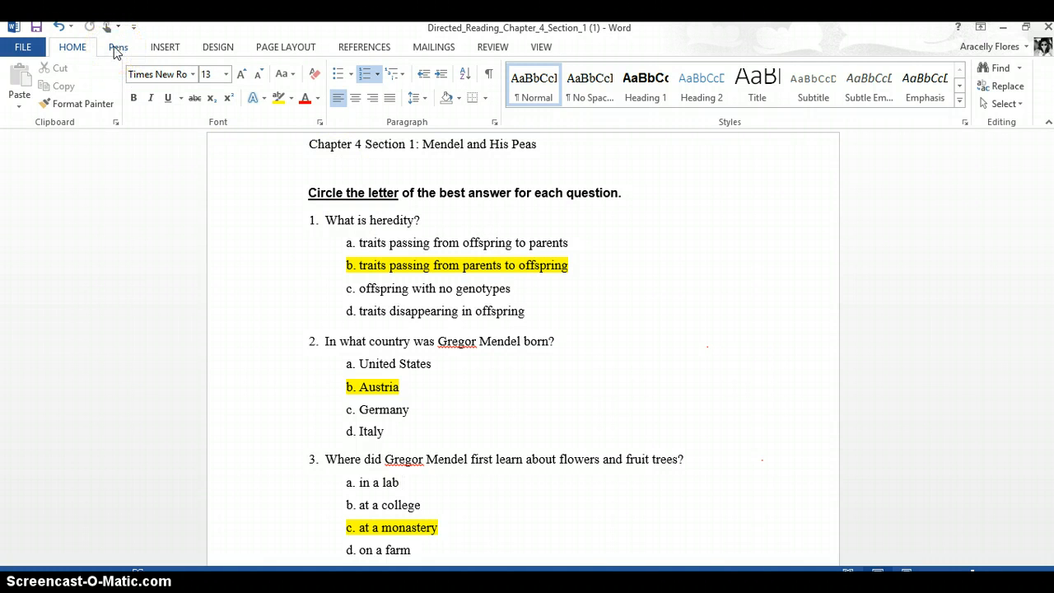
{"action": "left_click", "coordinate": [119, 46]}
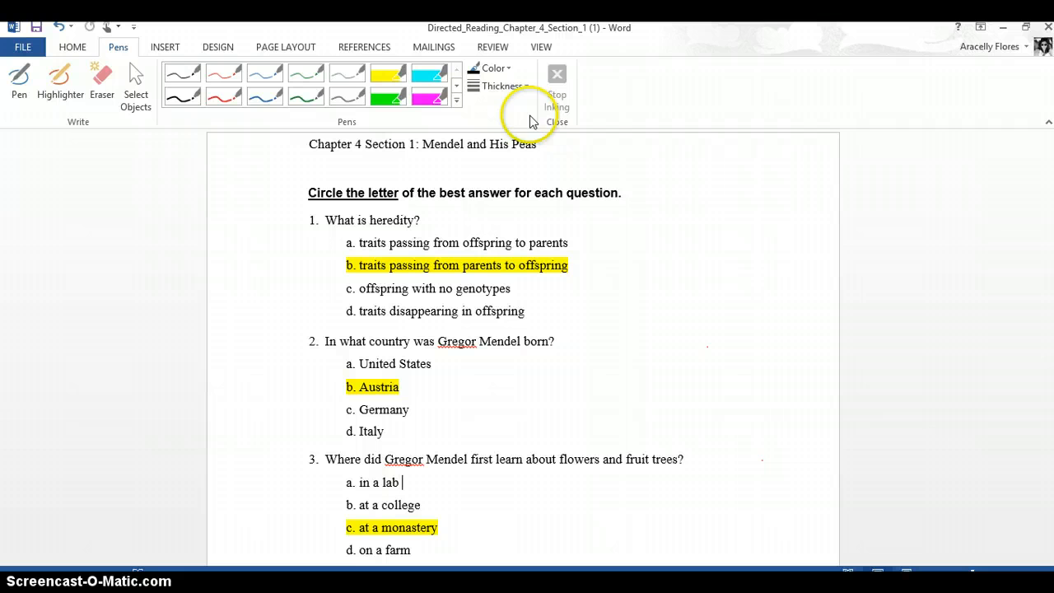
{"action": "mouse_move", "coordinate": [502, 86]}
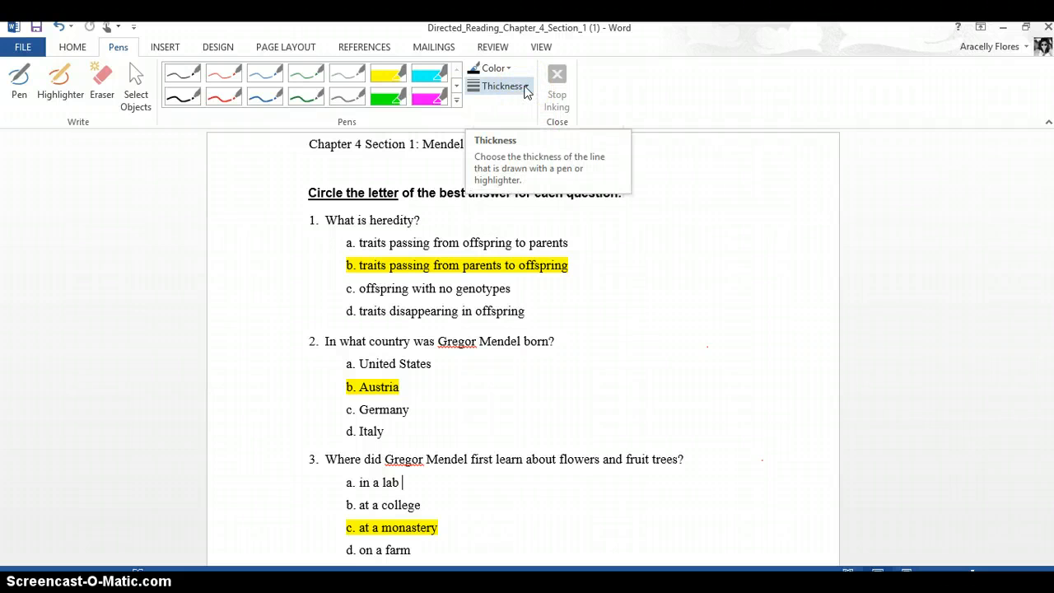
- With the Pen tool, checkmark questions 1 and 2 and circle questions 3 and 4
{"action": "left_click", "coordinate": [502, 86]}
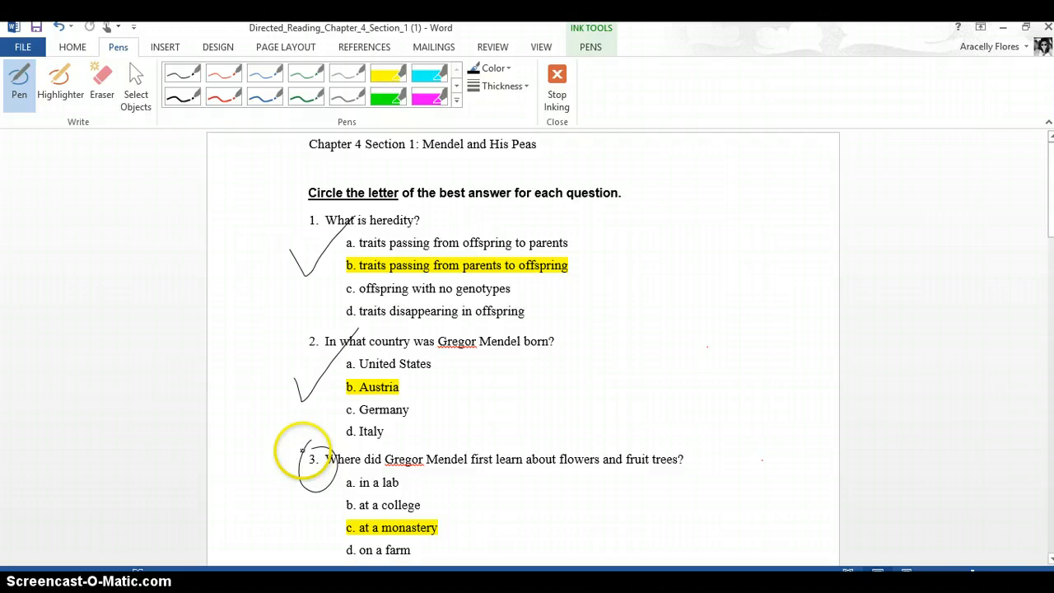
{"action": "scroll", "scroll_direction": "down", "scroll_amount": 3}
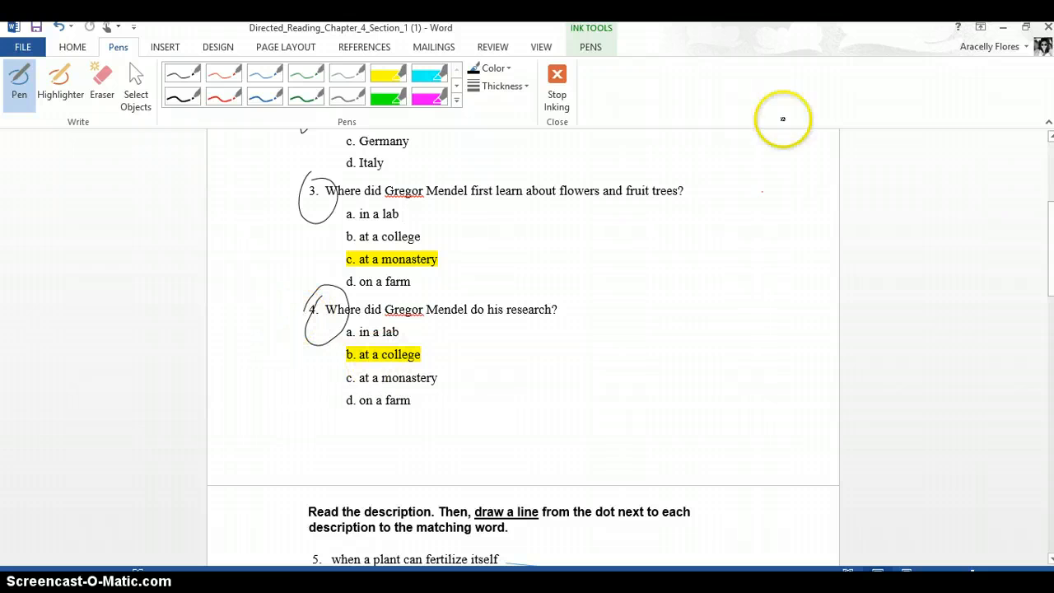
{"action": "scroll", "scroll_direction": "up", "scroll_amount": 3}
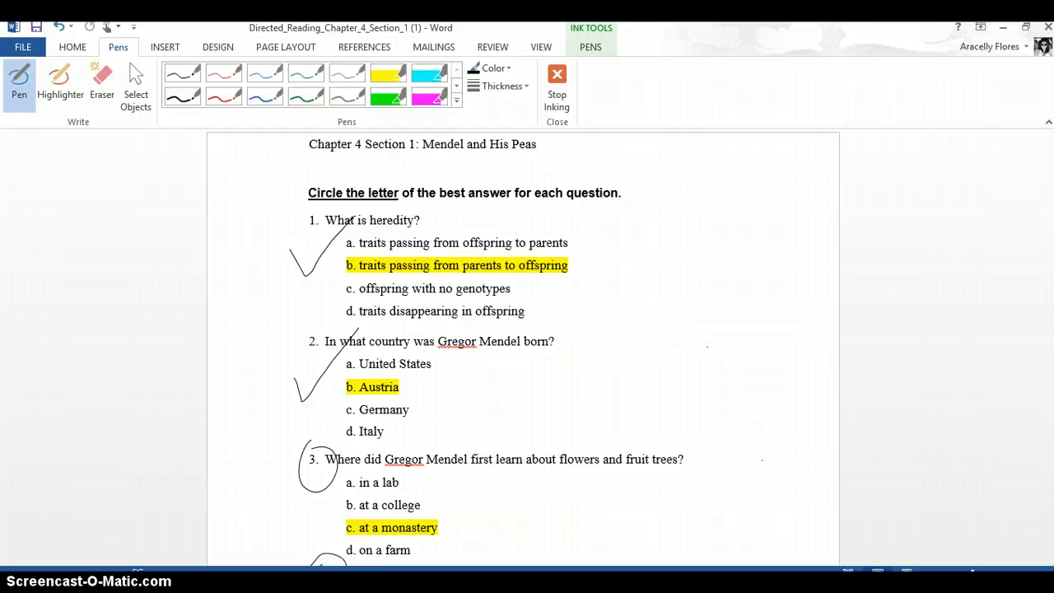
{"action": "left_click", "coordinate": [400, 482]}
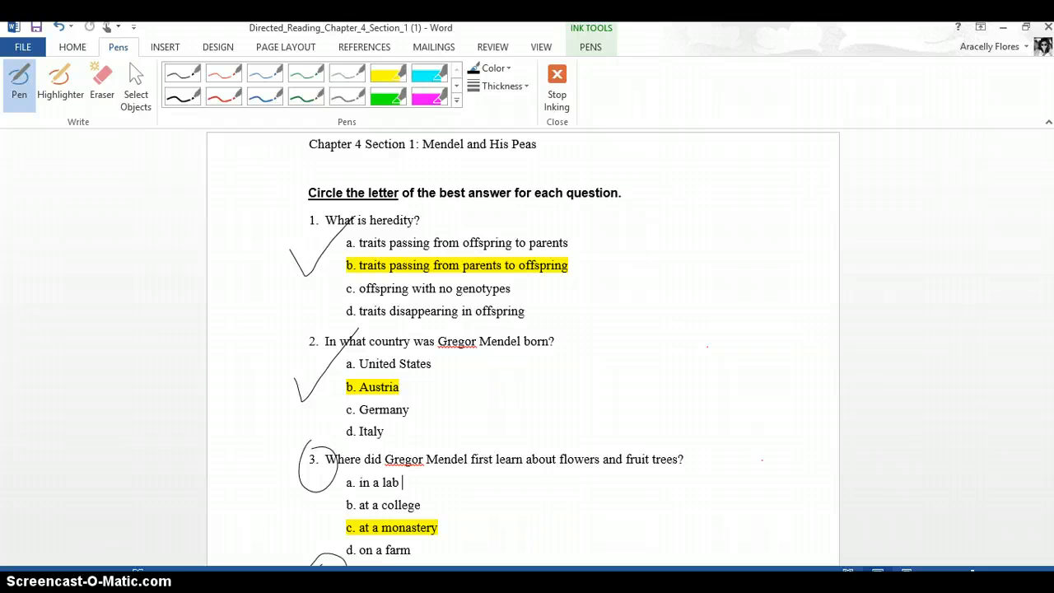